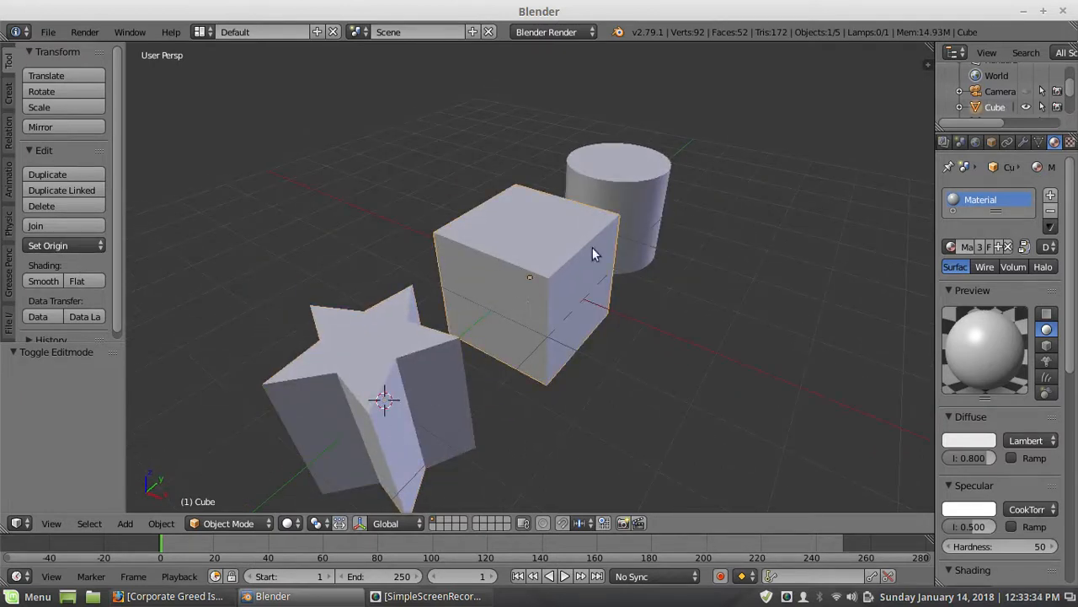
Switch the selected cube into Edit Mode via the mode menu.
left_click(229, 523)
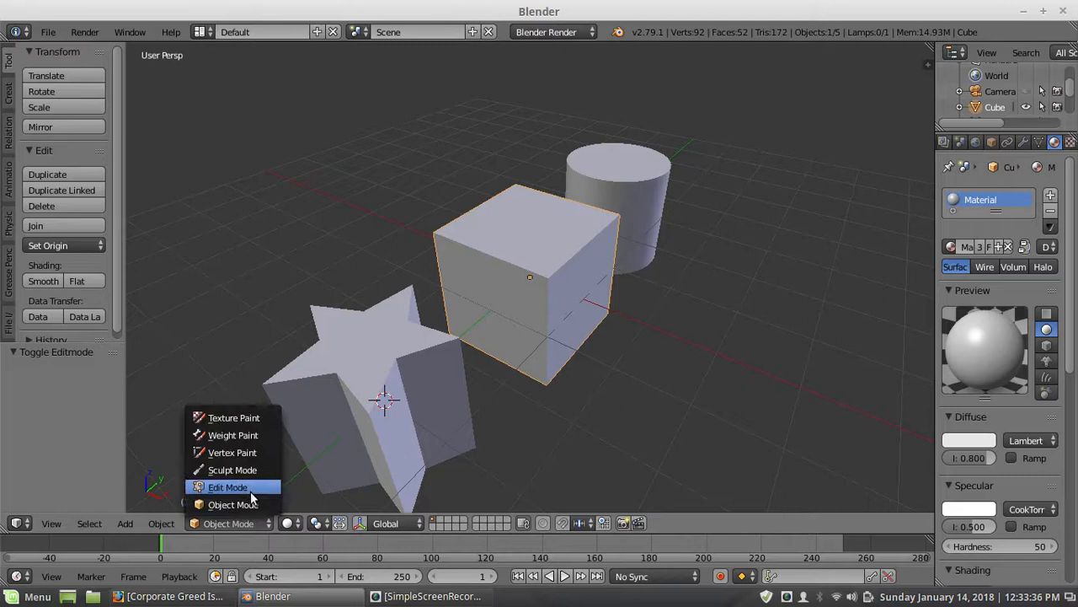
left_click(227, 487)
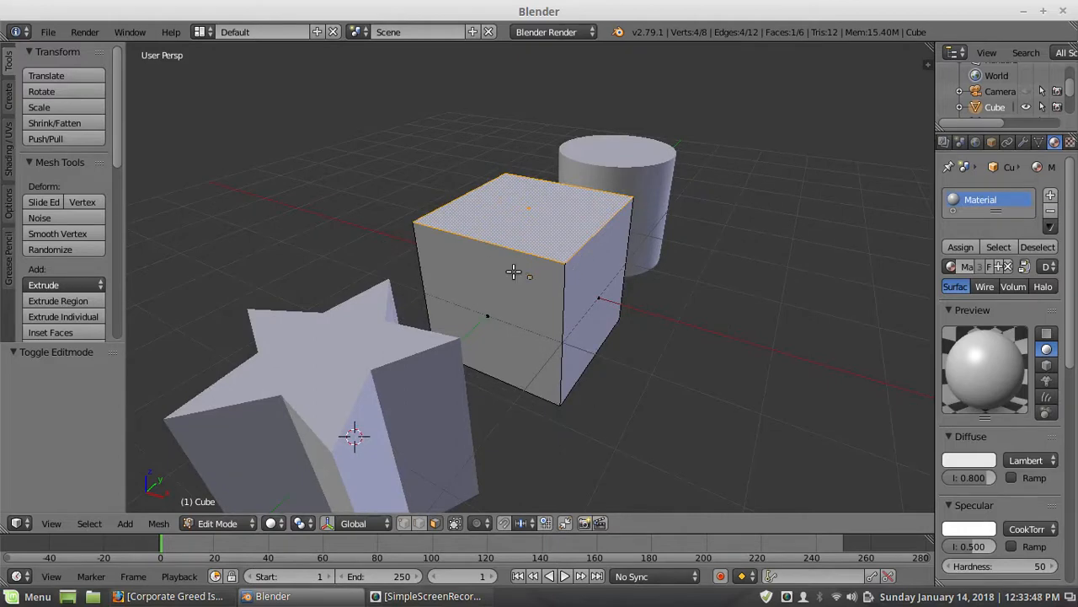
mouse_move(430, 526)
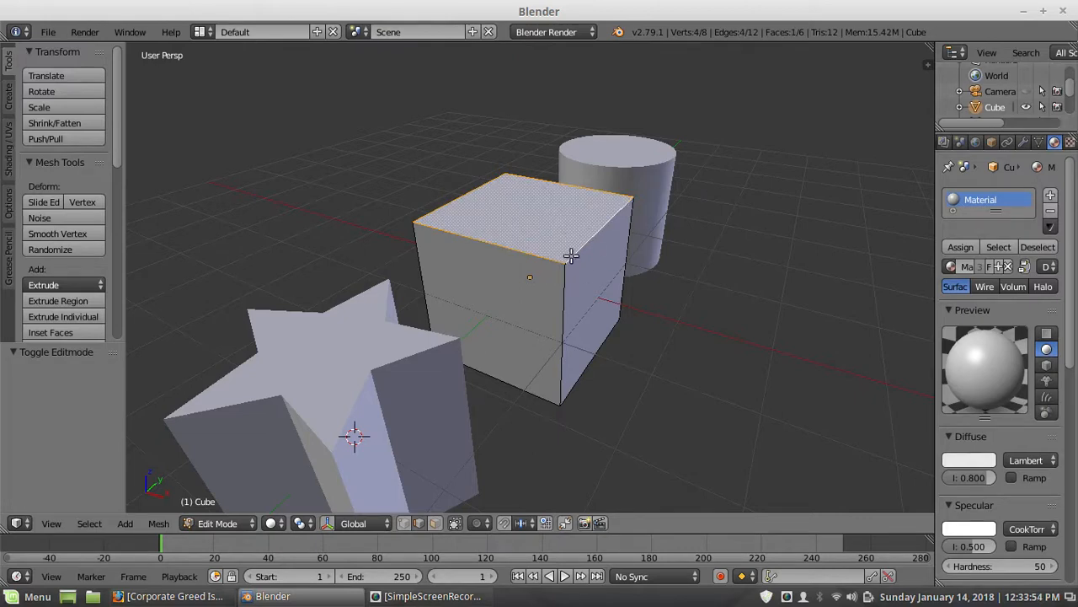
mouse_move(576, 246)
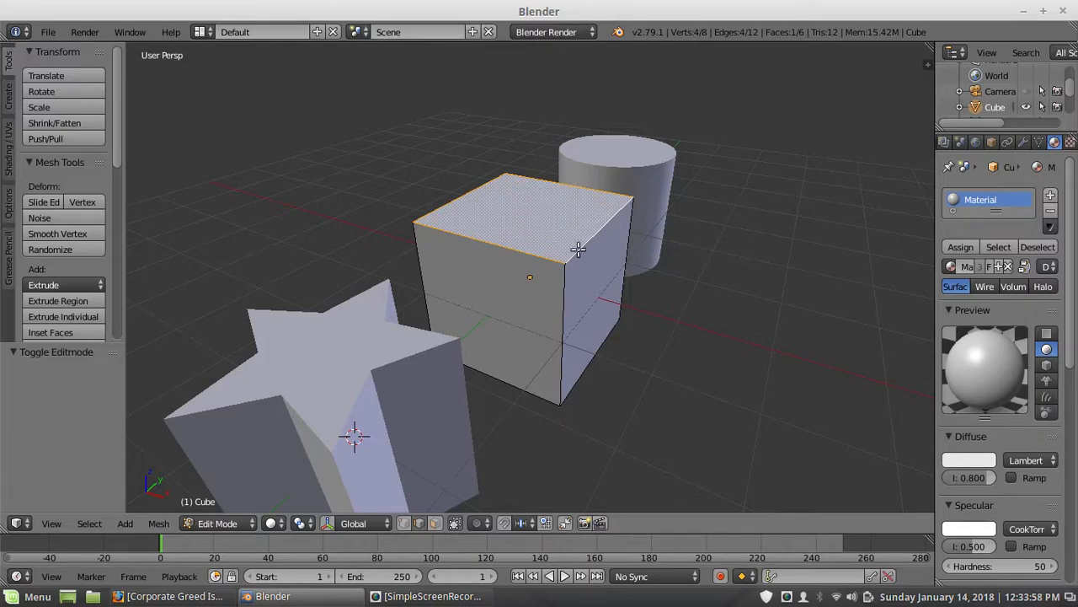
mouse_move(630, 198)
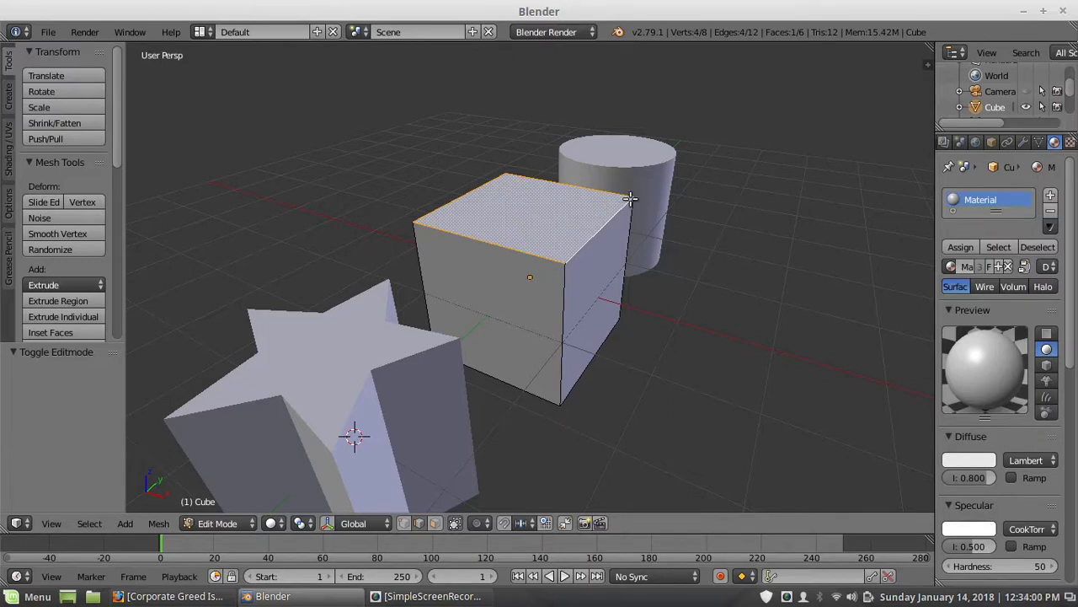
mouse_move(495, 278)
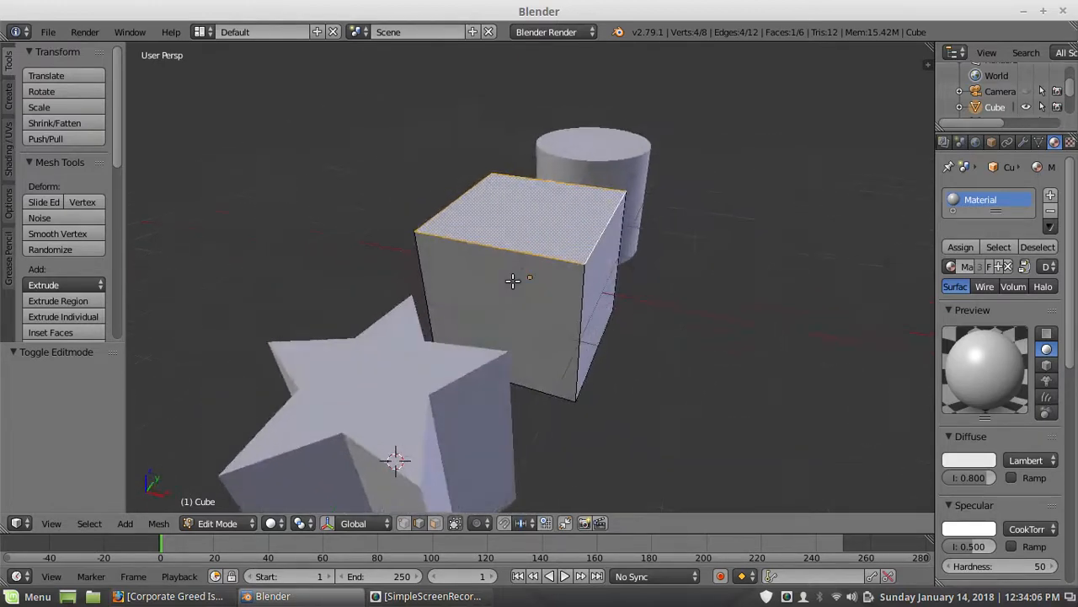
Duplicate the cube's top face and tilt it about 52 degrees above the cube.
left_click(300, 522)
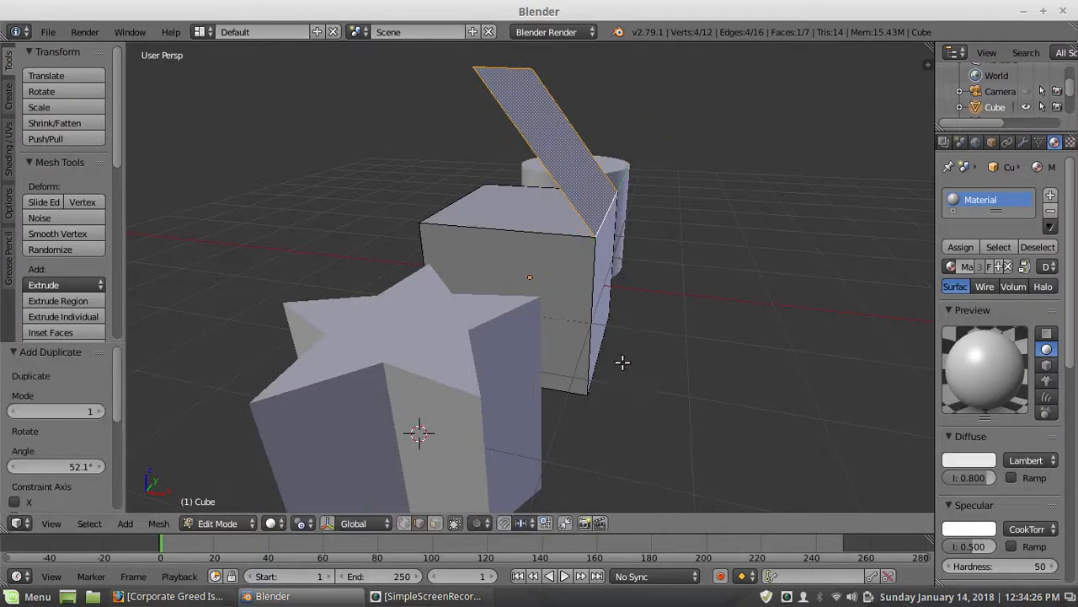
mouse_move(587, 177)
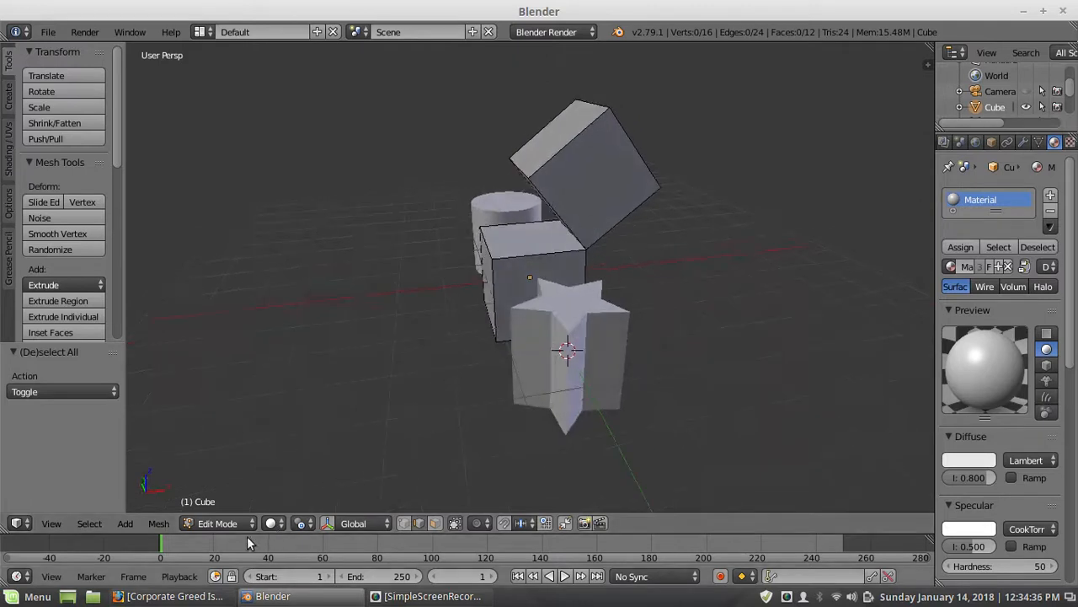
Return to Object Mode so the star prism can be selected for editing.
left_click(217, 522)
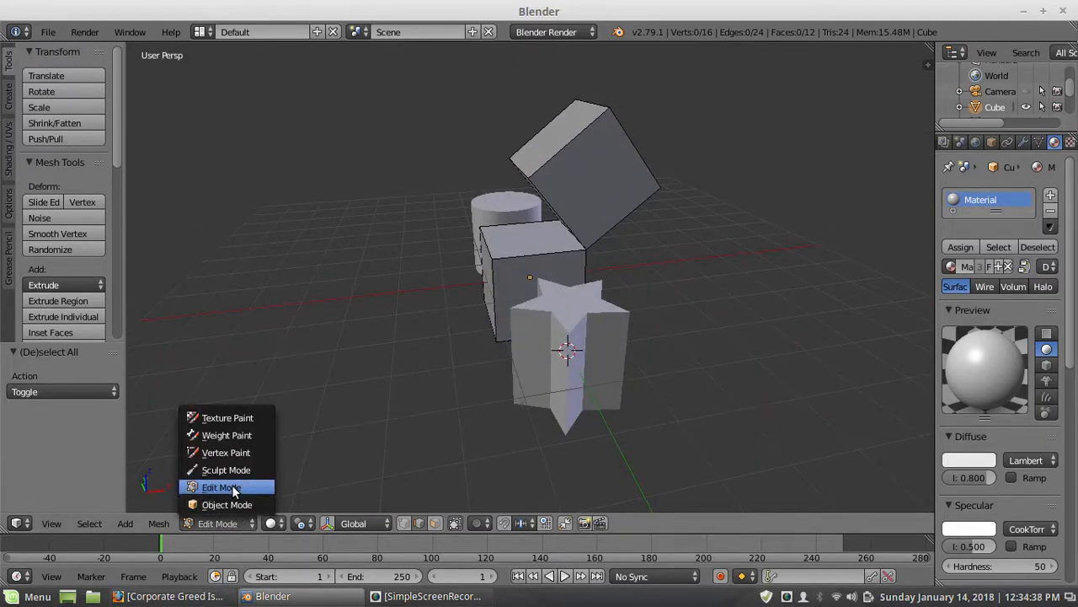
left_click(223, 487)
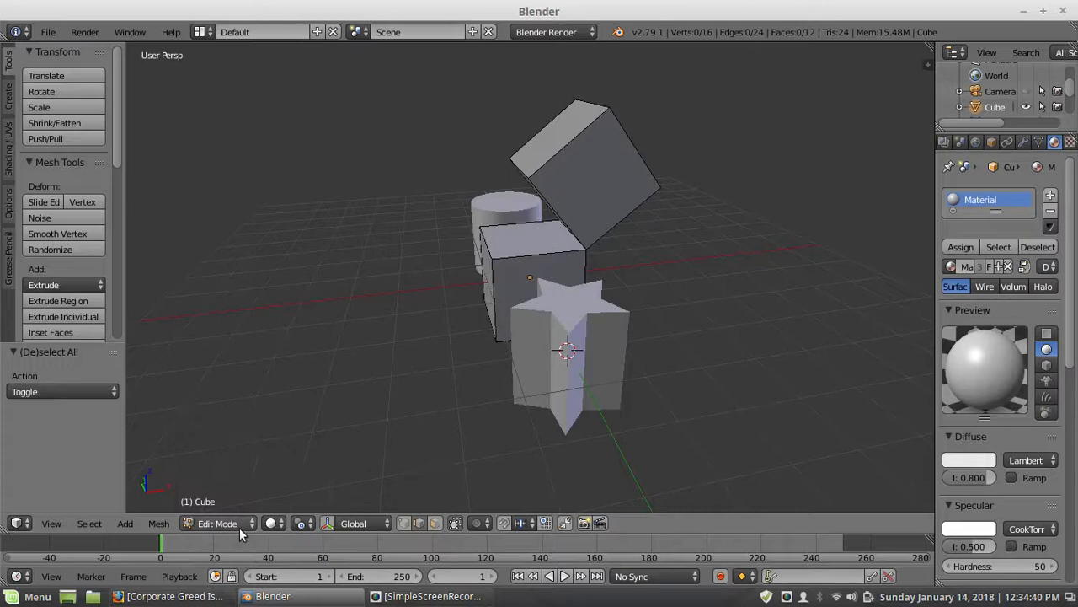
left_click(218, 522)
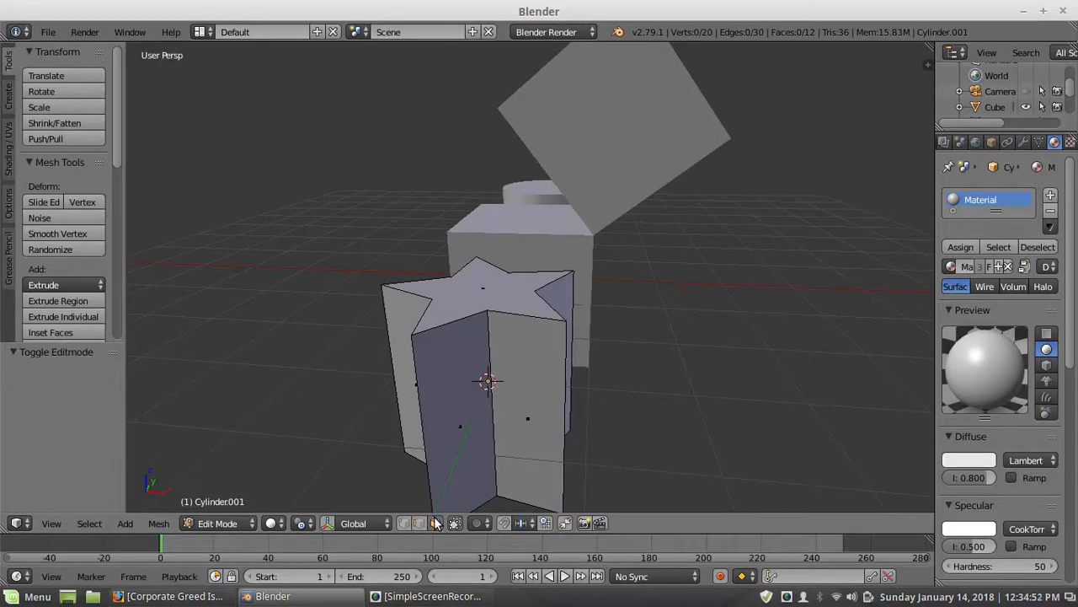
Select the star prism's top face and place a tilted duplicate of it above.
left_click(482, 290)
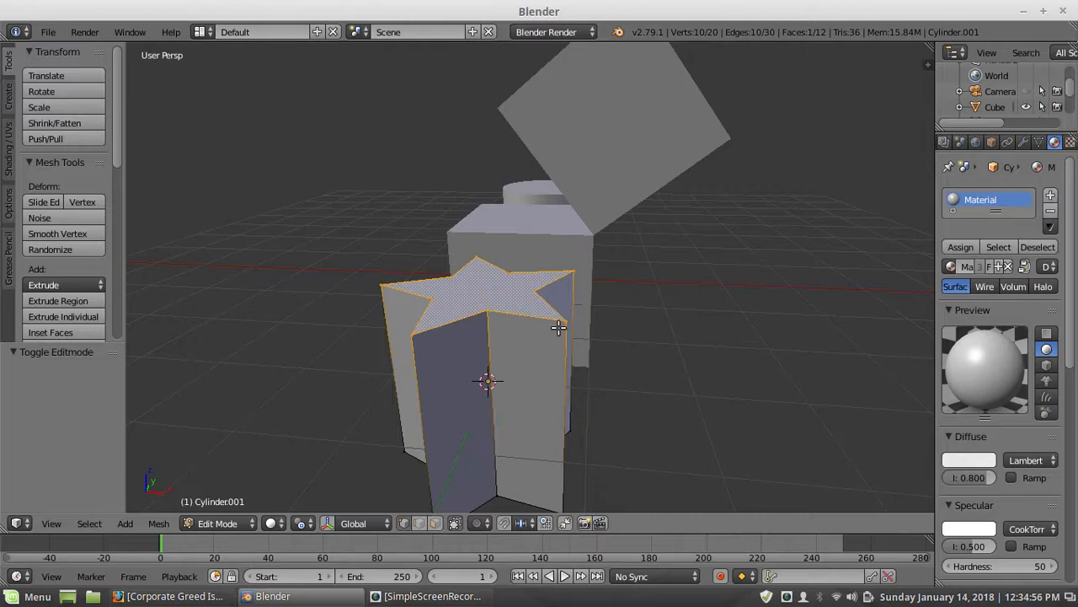
mouse_move(666, 345)
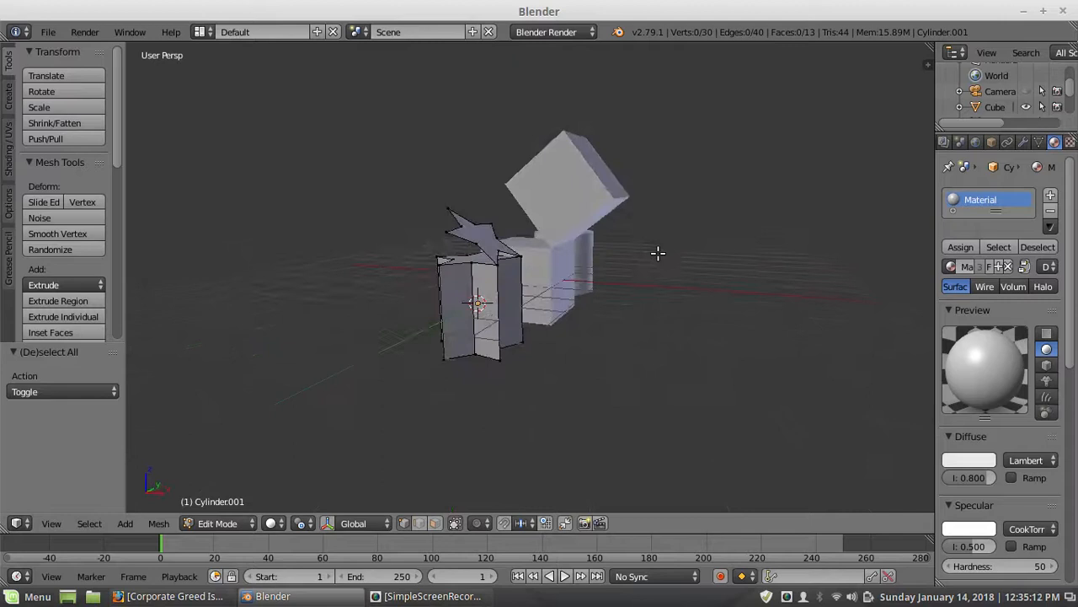
left_click(489, 236)
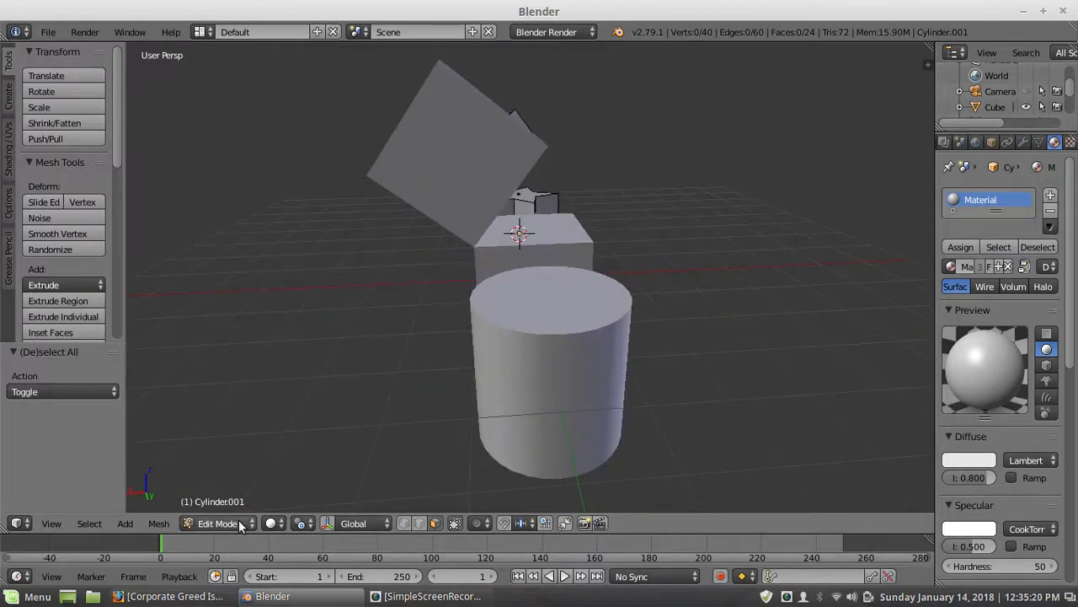
Leave the star prism and switch the upright cylinder into Edit Mode.
left_click(217, 522)
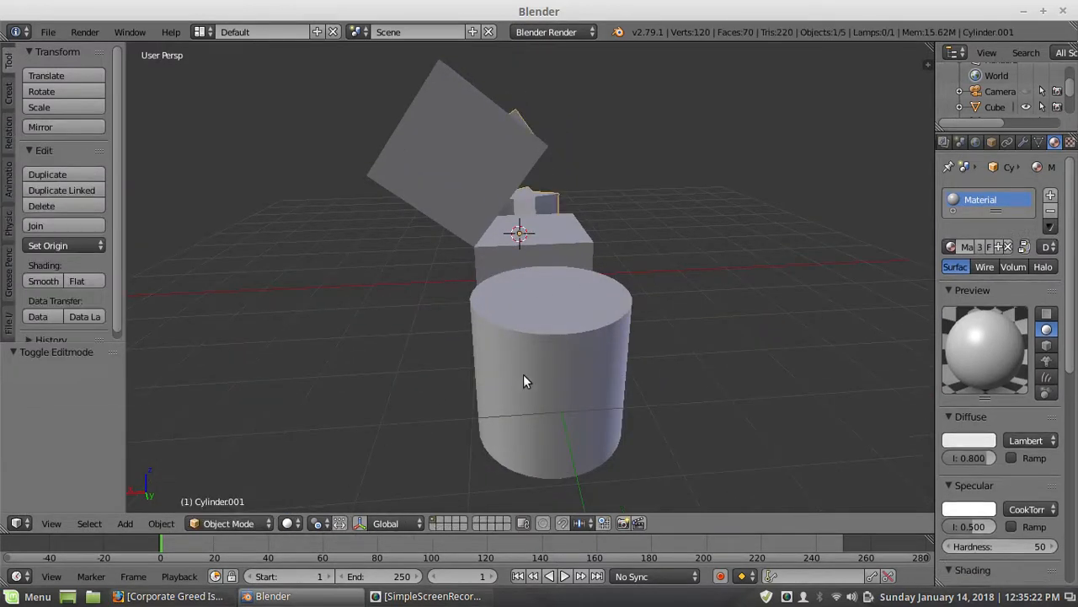
left_click(229, 522)
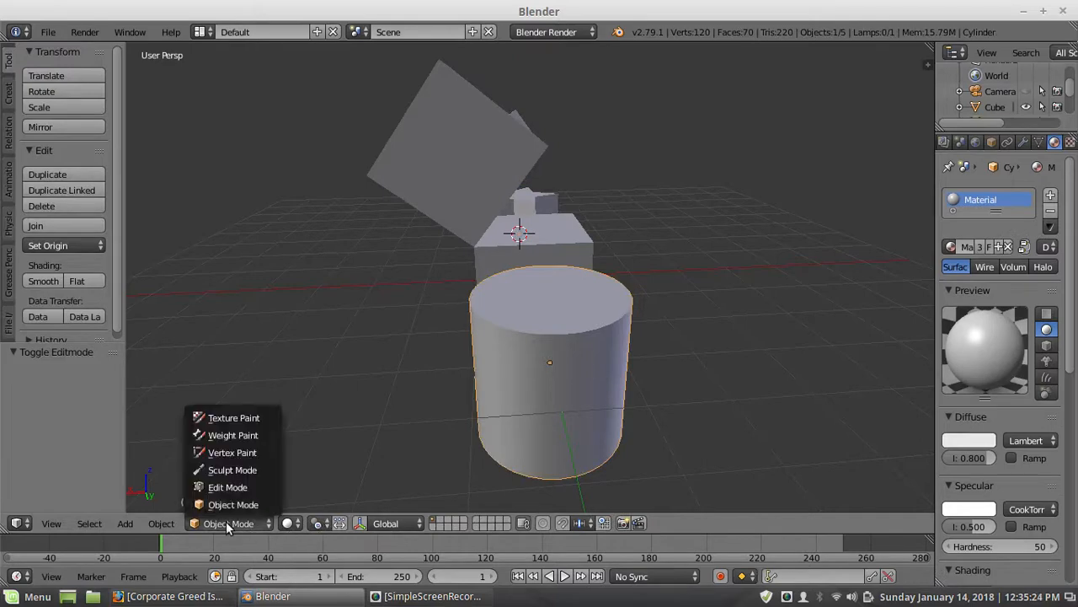
left_click(227, 487)
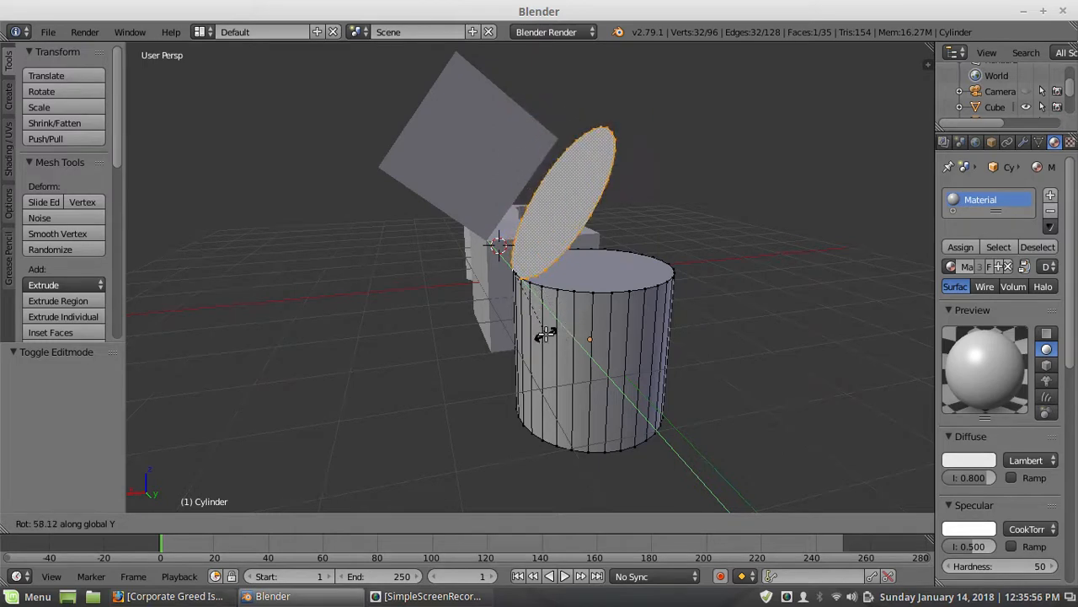
Tilt the copied cylinder cap to about 74.4 degrees above the cylinder.
left_click_drag(548, 335, 556, 321)
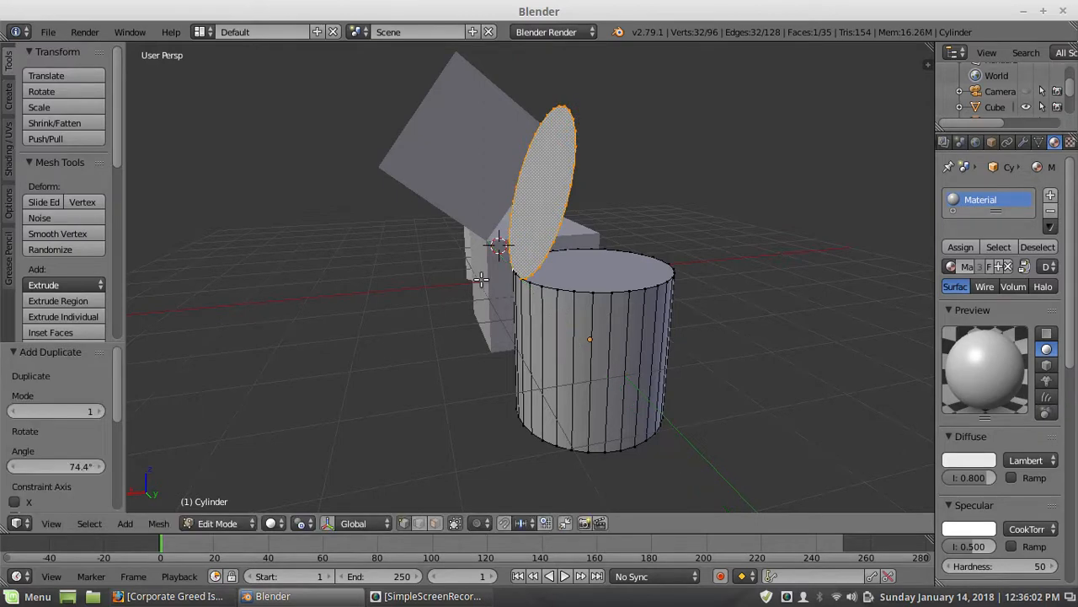
mouse_move(408, 458)
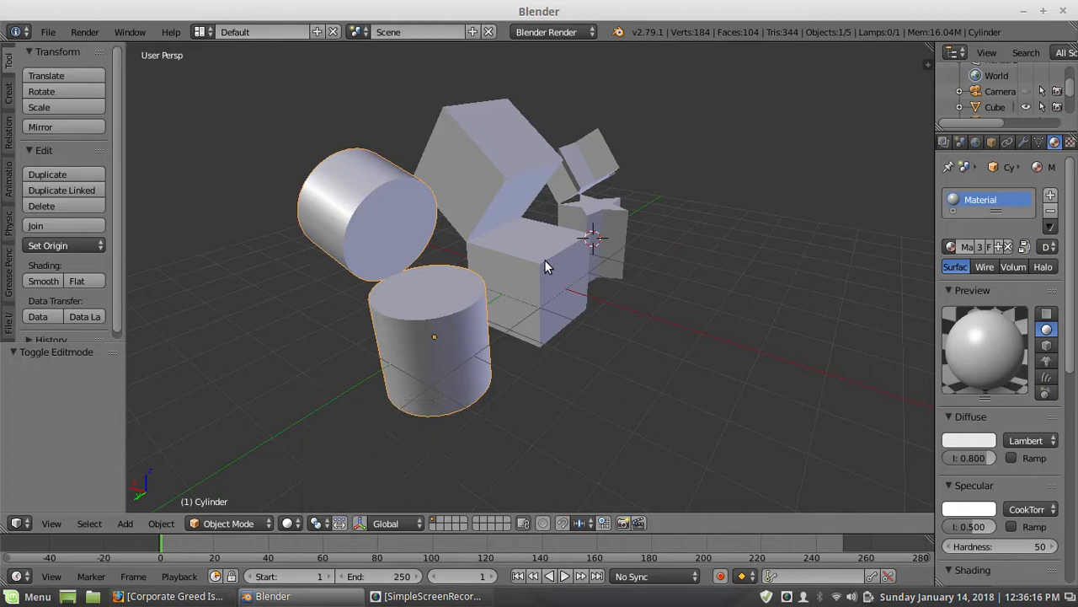
Edit the cube and bridge its two end faces with 1 cut and Blend Surface interpolation.
left_click(228, 522)
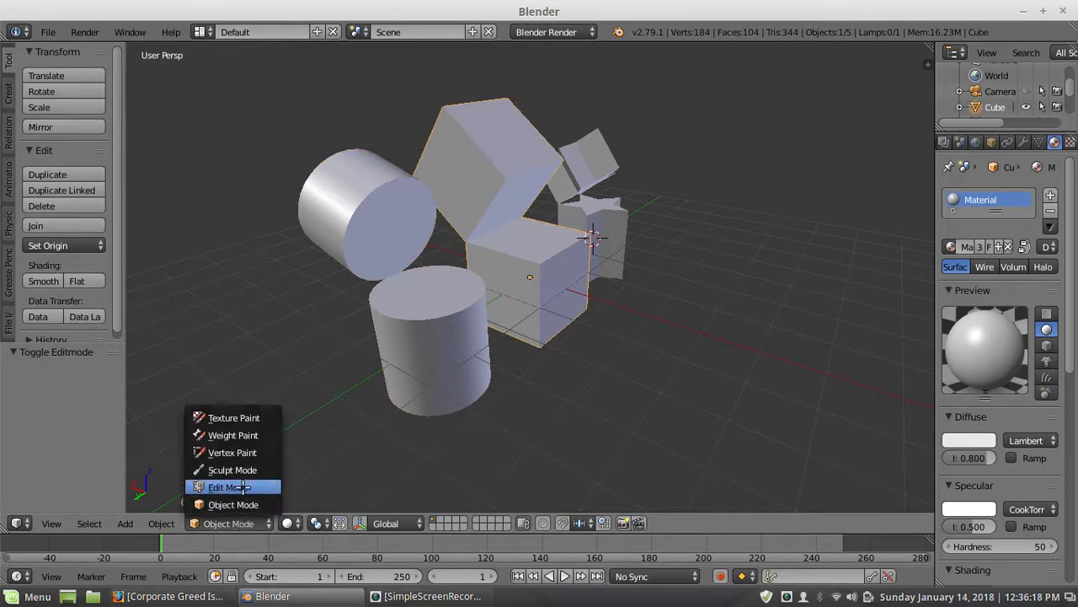
left_click(224, 487)
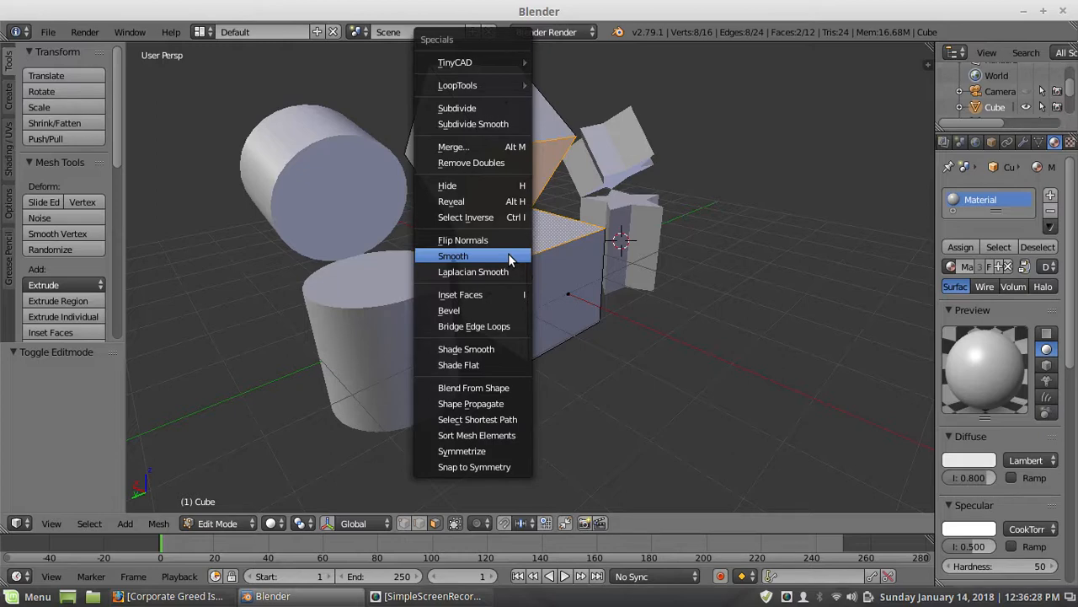
mouse_move(465, 217)
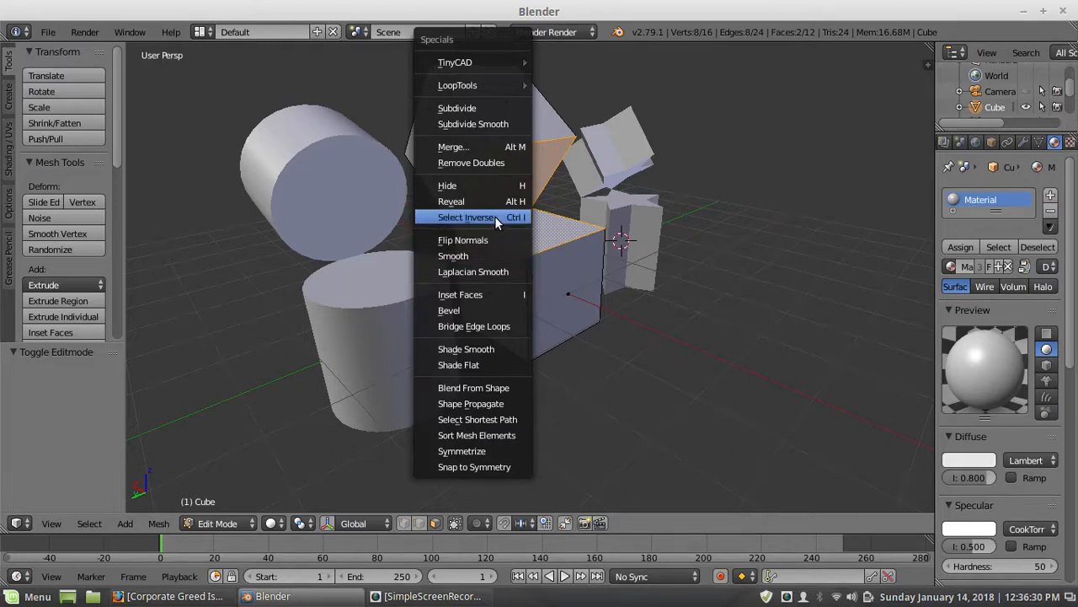
mouse_move(476, 293)
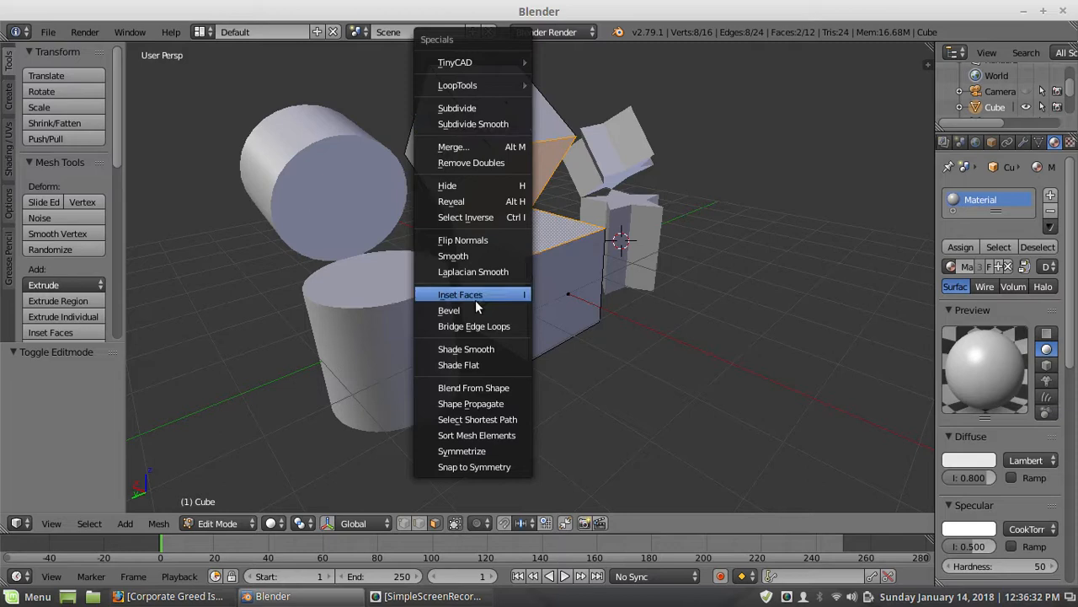
left_click(473, 327)
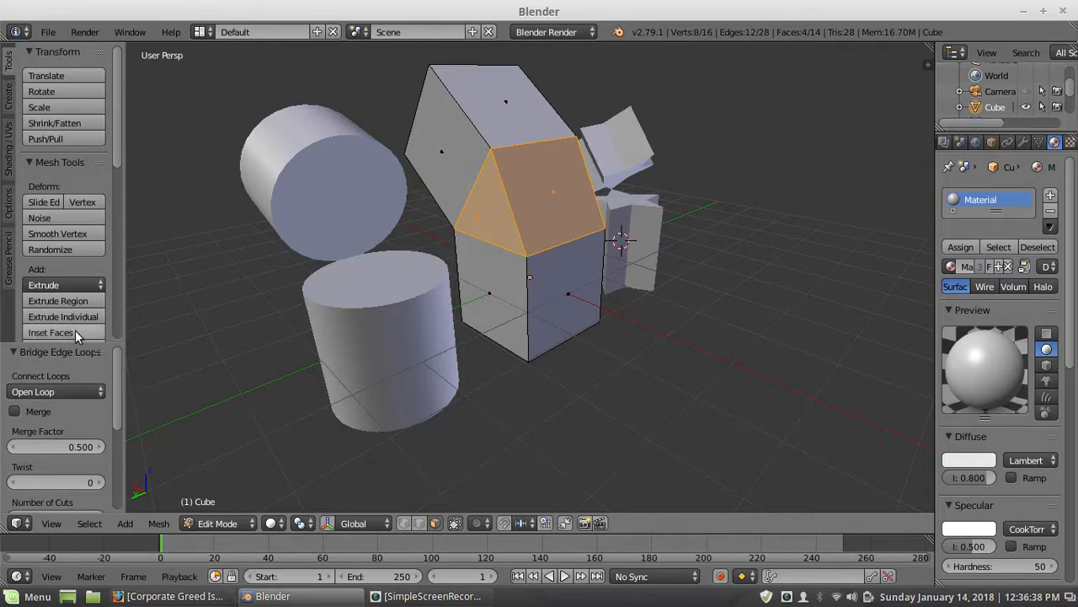
scroll("down", 3)
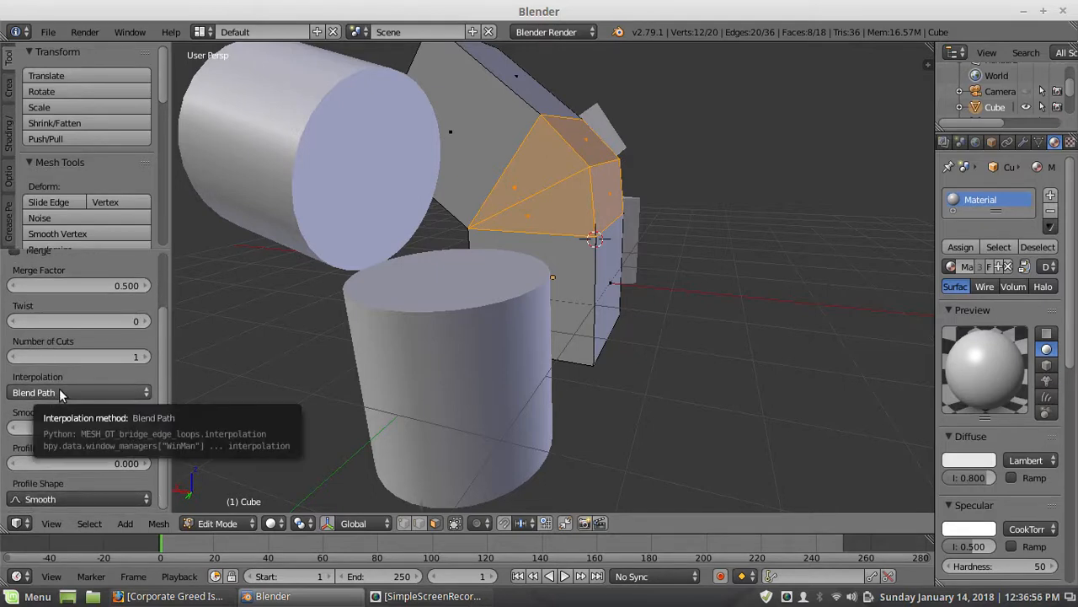
left_click(81, 392)
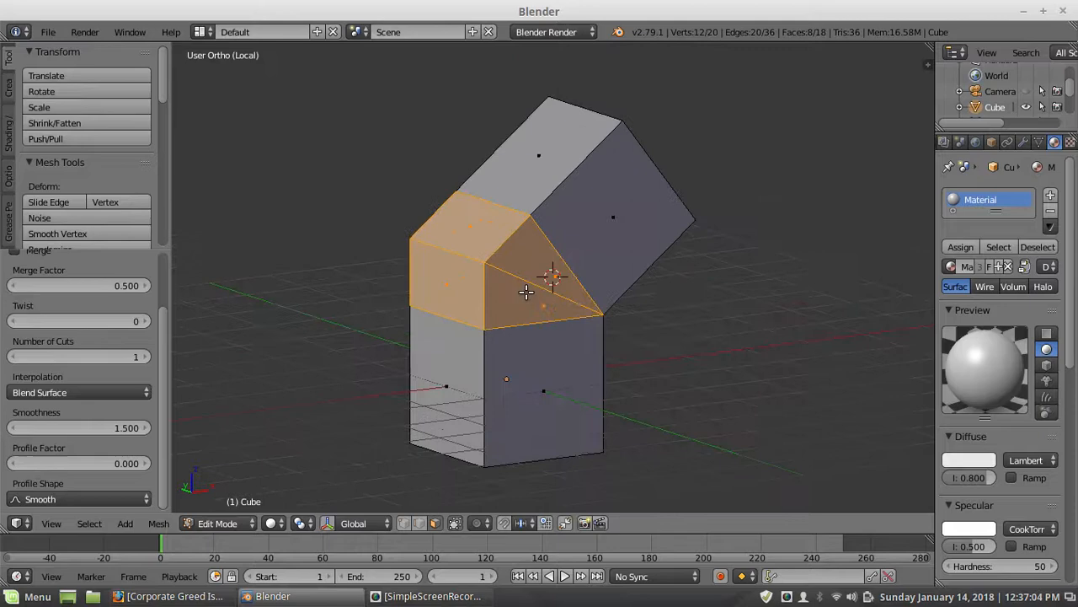
Remove the cube elbow's duplicate vertices, leaving one clean mitered bend.
key("KP_1")
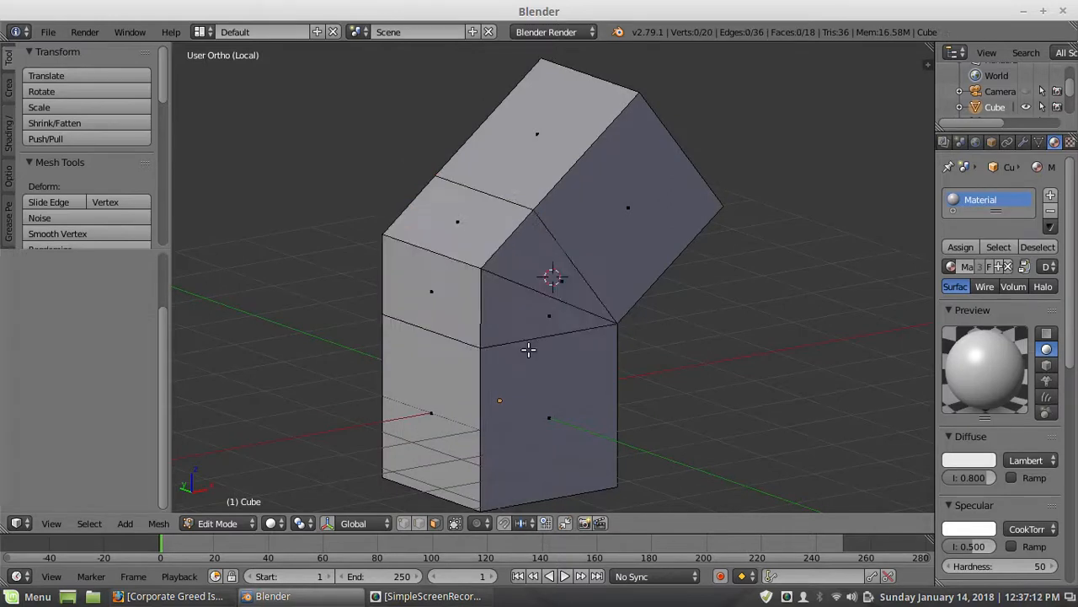
key("a")
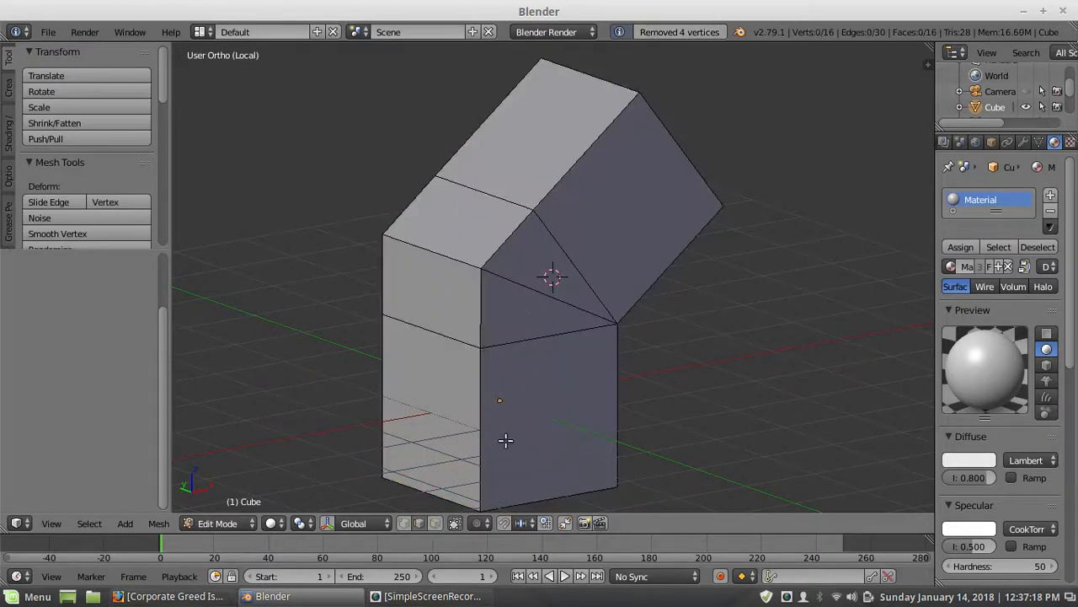
left_click(526, 334)
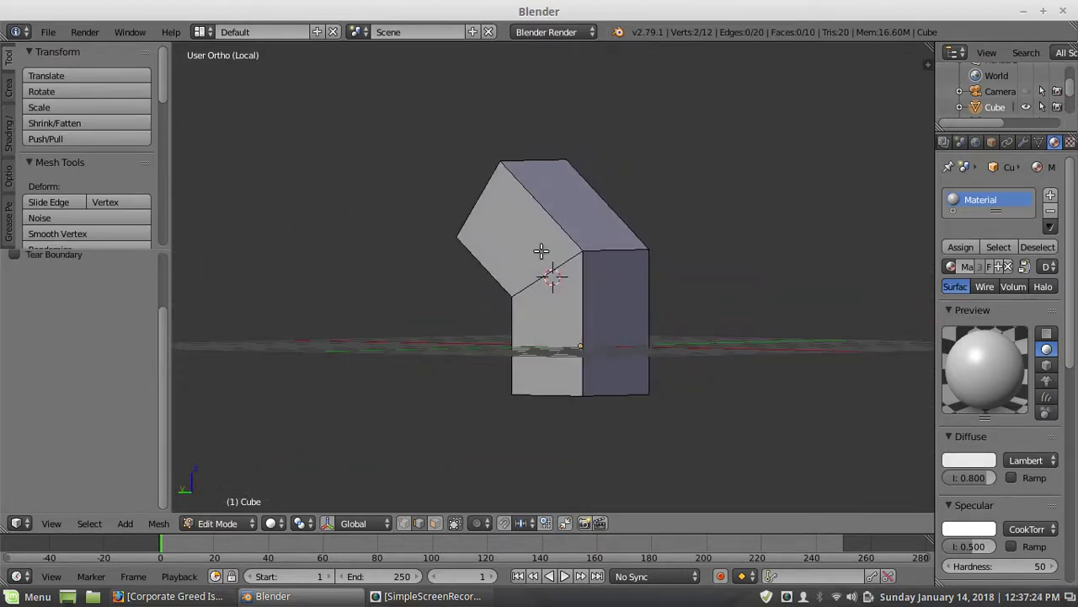
left_click(218, 523)
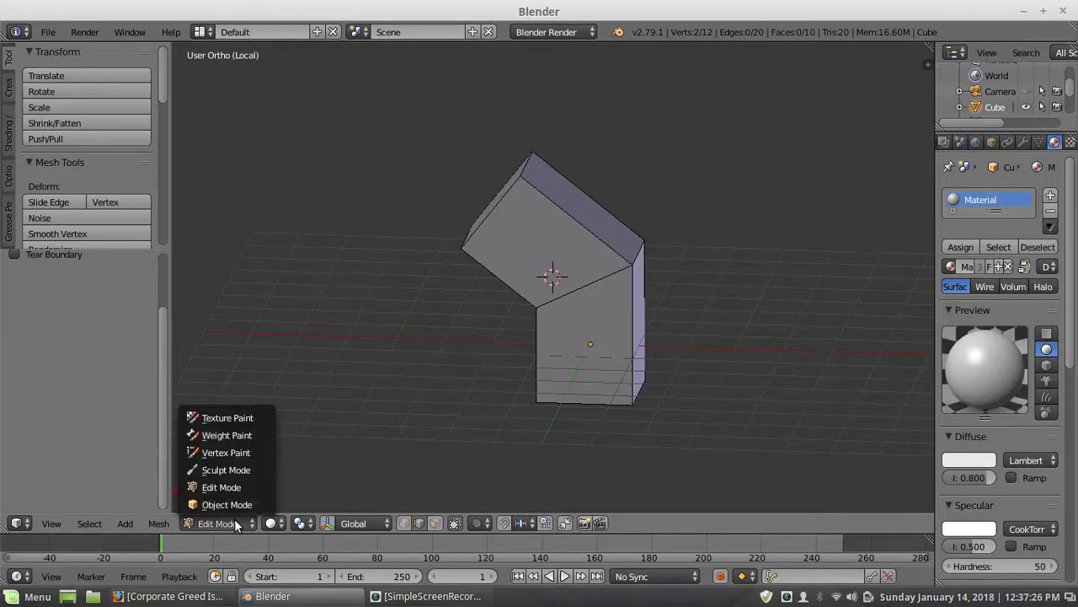
Edit the cylinder and bridge its two end faces, adjusting the bridge's number of cuts.
left_click(226, 504)
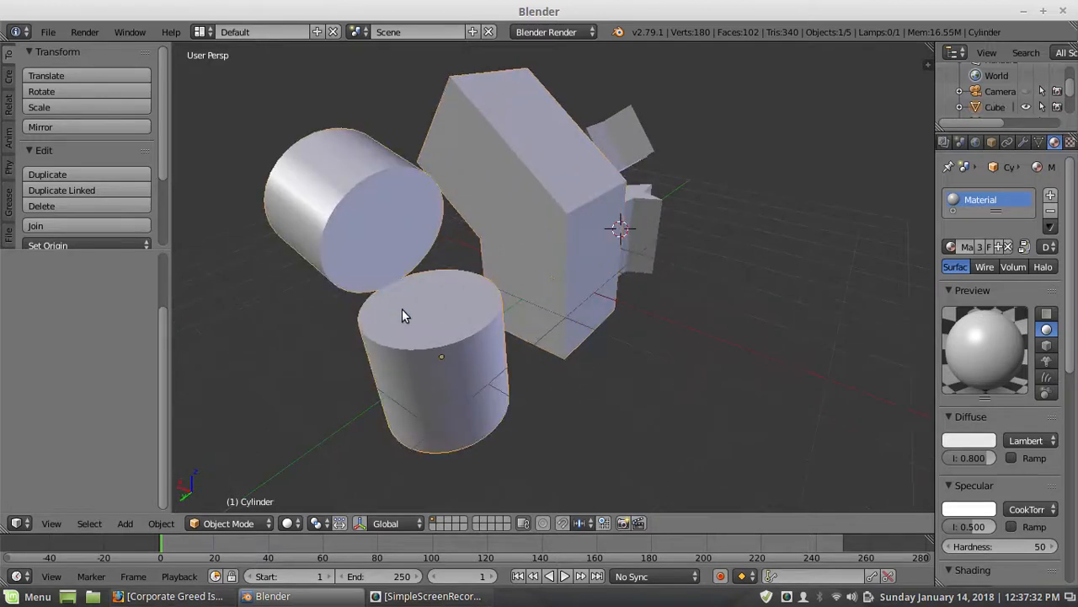
key("Tab")
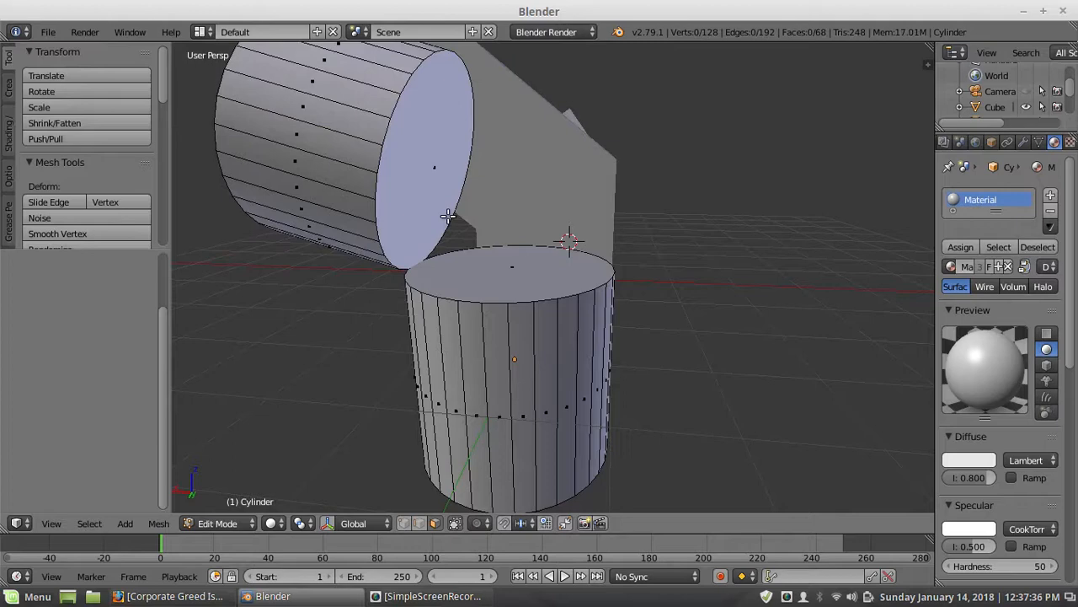
left_click(503, 290)
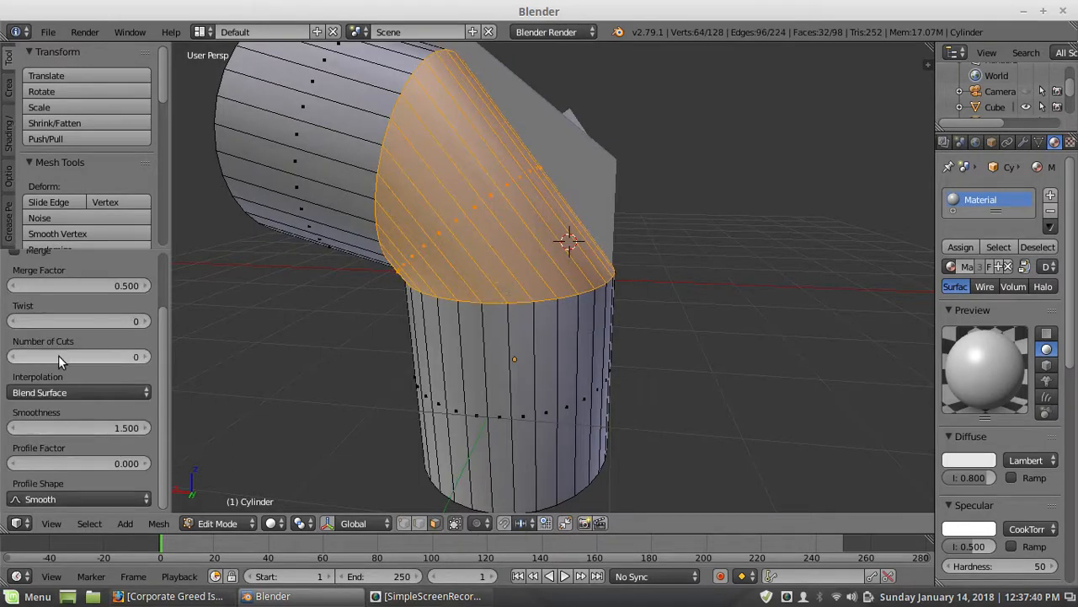
left_click(76, 355)
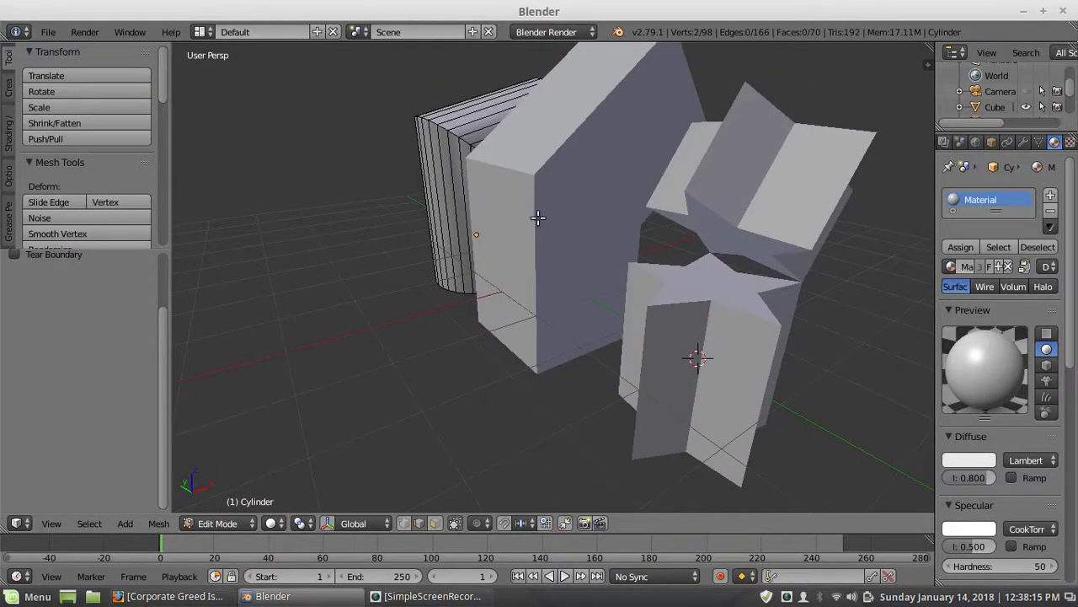
mouse_move(522, 202)
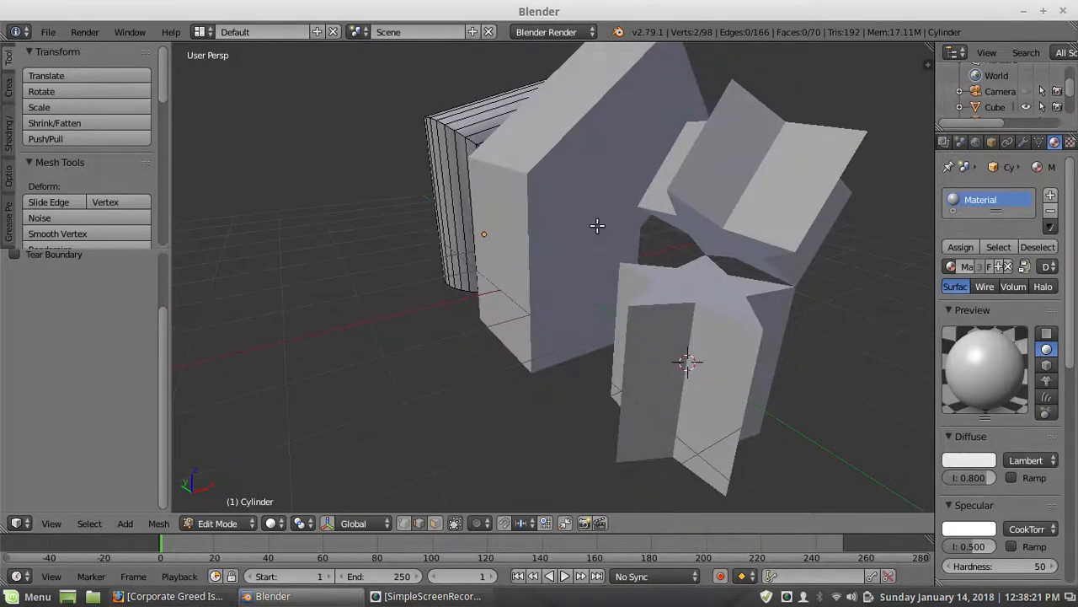
mouse_move(772, 303)
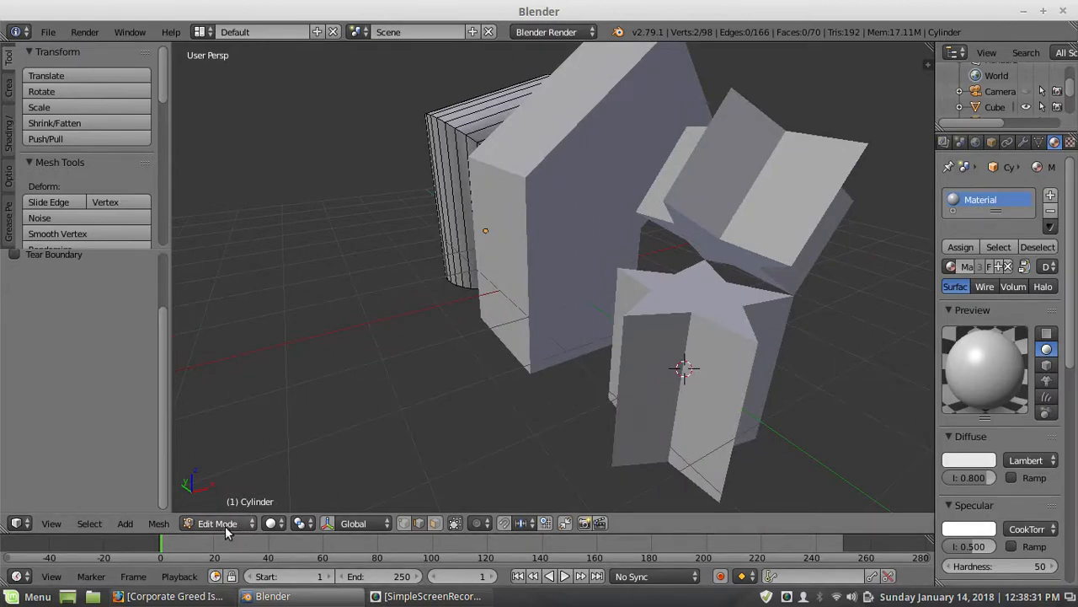
Leave cylinder editing to pick the star prism for its bridge.
left_click(218, 523)
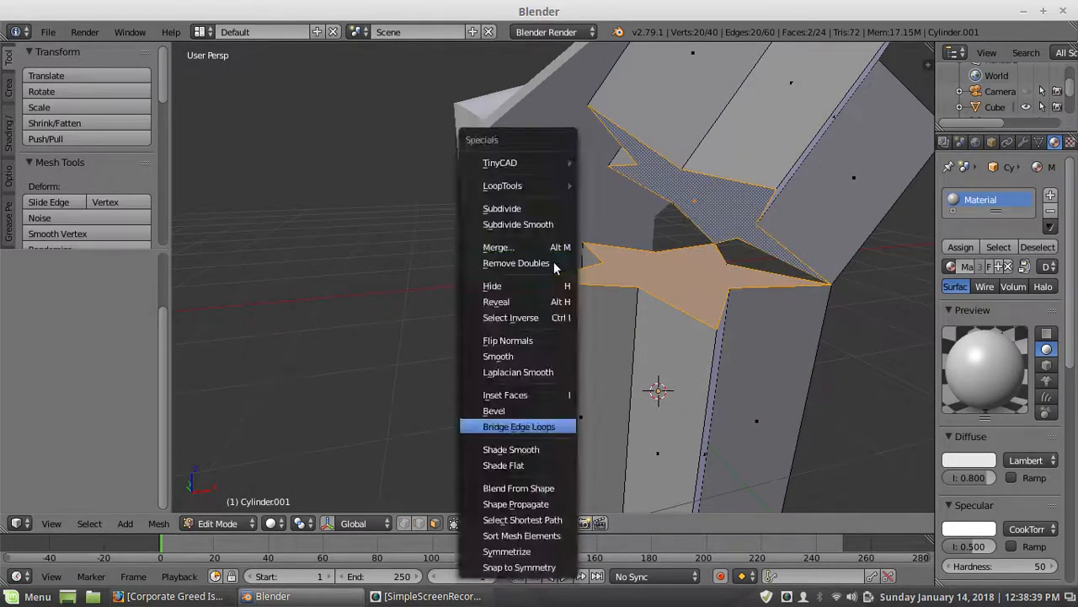
Bridge the star prism's two end faces into an angled elbow with 1 cut and Blend Surface interpolation.
left_click(520, 425)
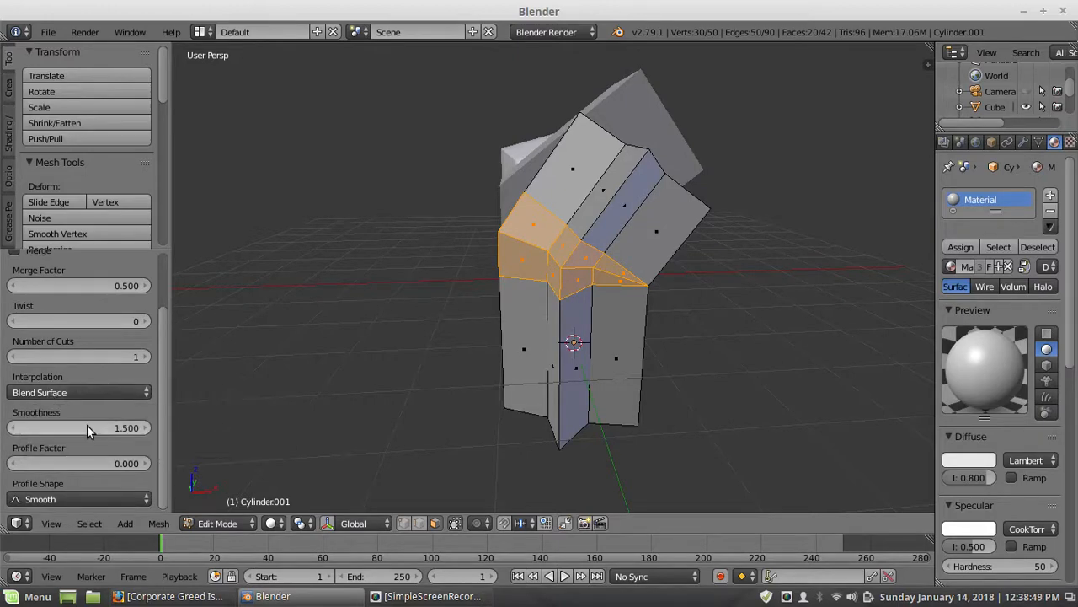
mouse_move(126, 433)
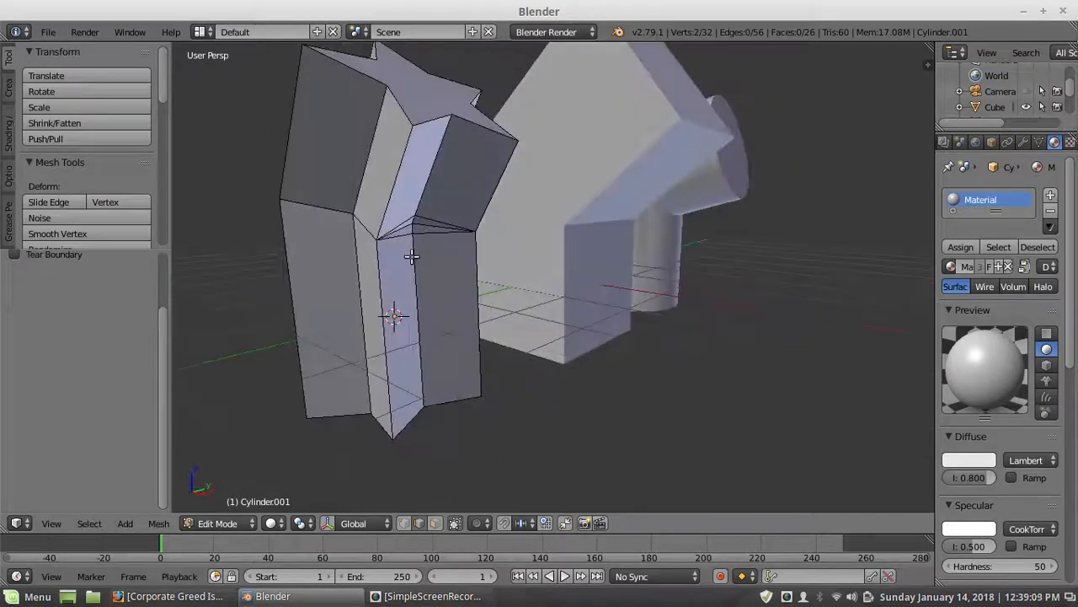
Deselect the star elbow and bring up the 3D view's interaction mode list.
left_click(404, 233)
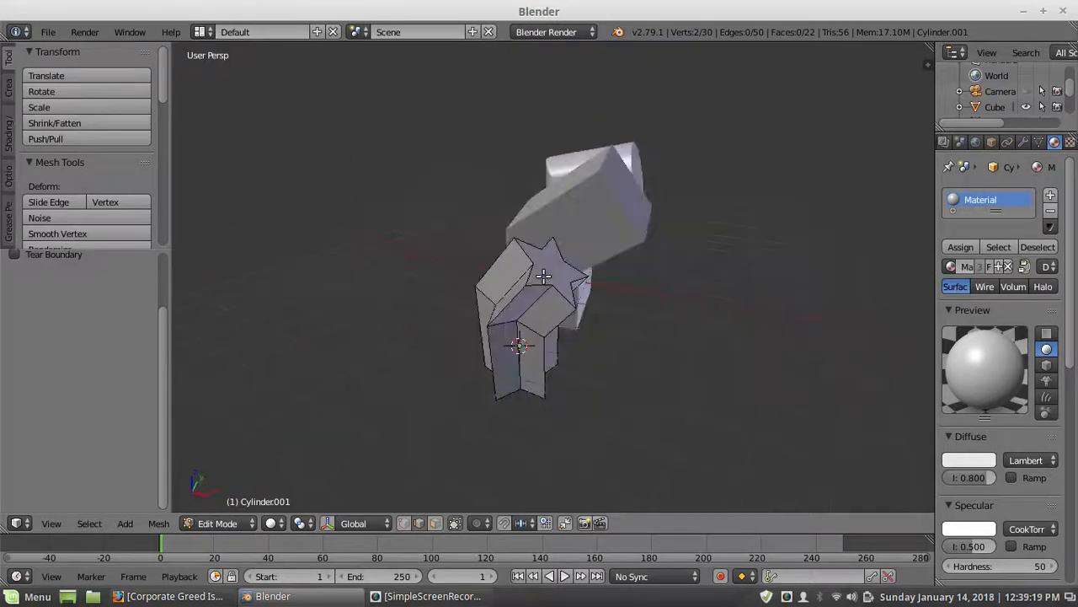
left_click(218, 522)
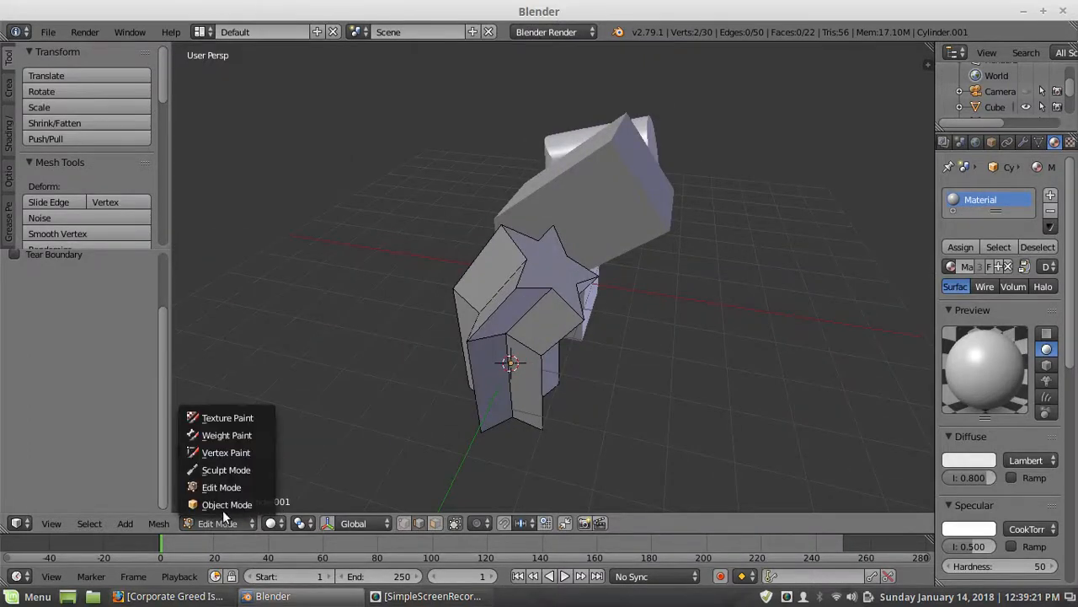
Return to Object Mode so the star, cube and cylinder elbows stand as finished objects.
left_click(226, 504)
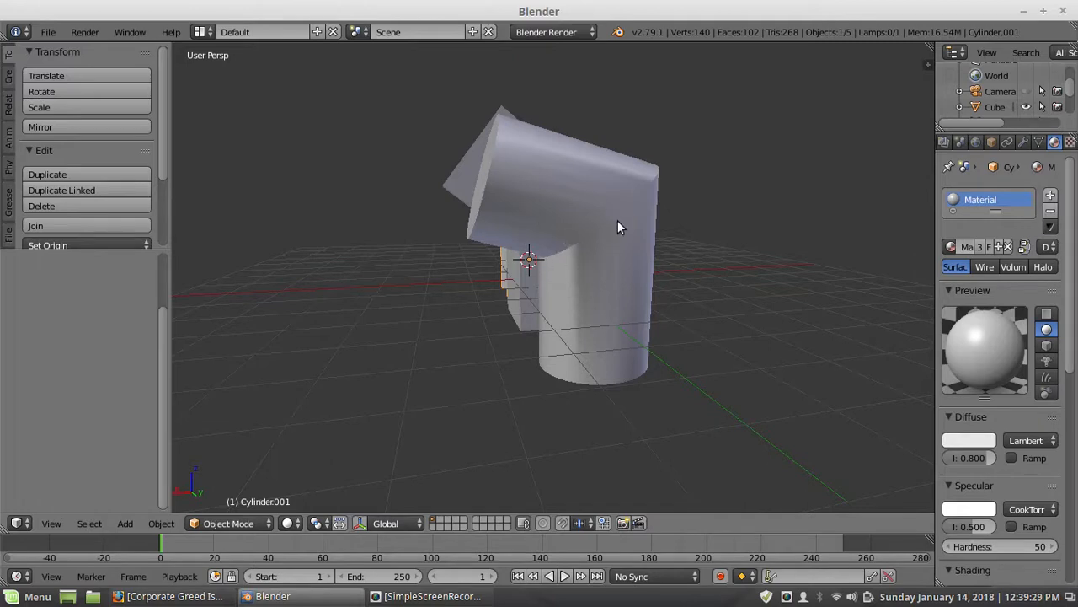
mouse_move(634, 217)
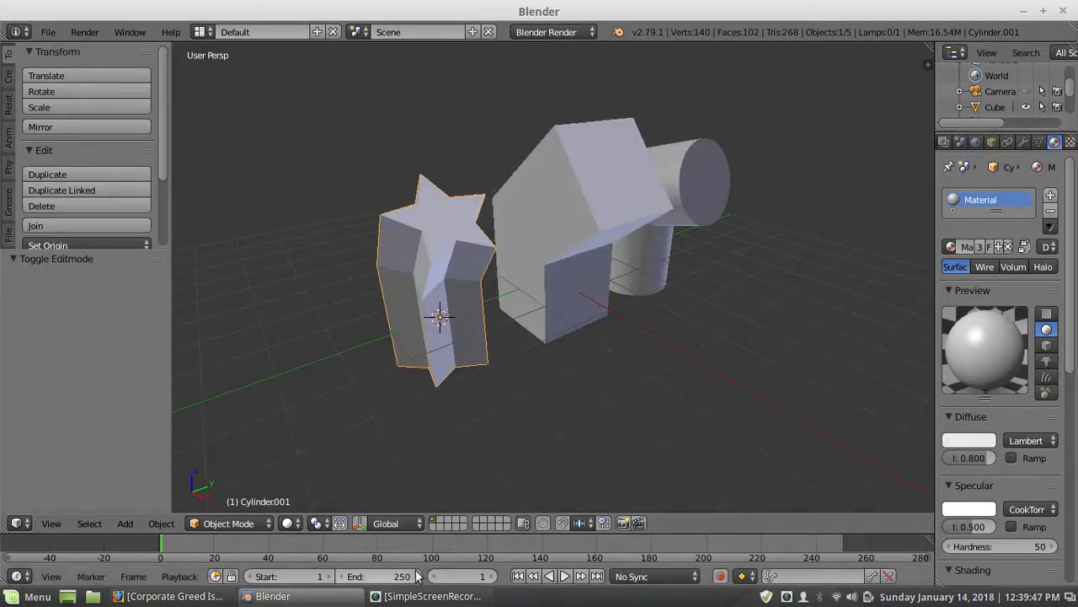
left_click(431, 597)
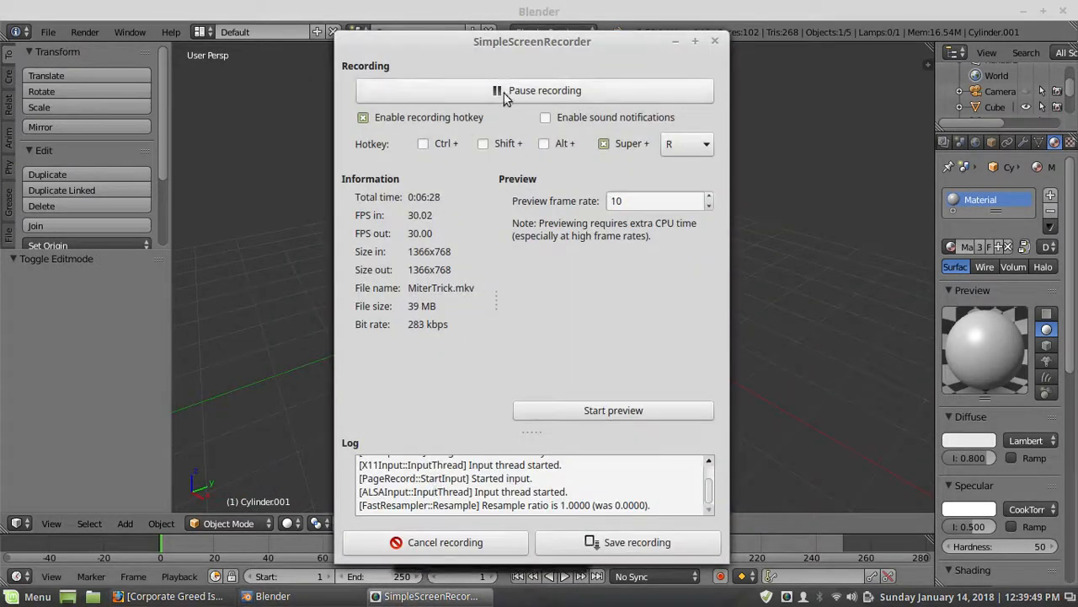